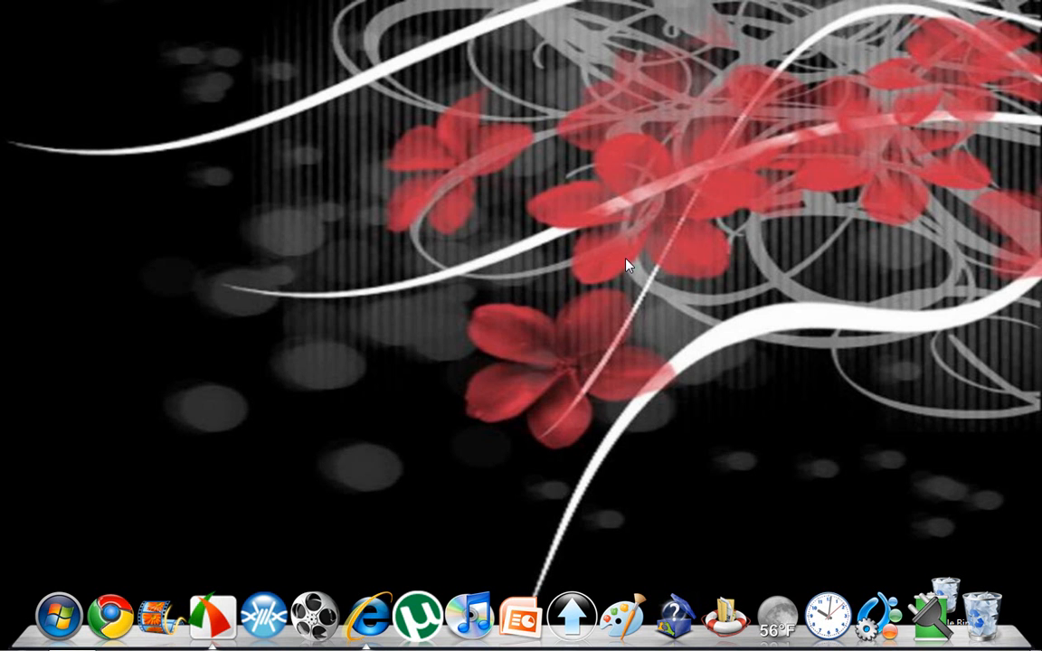
{"action": "mouse_move", "coordinate": [154, 579]}
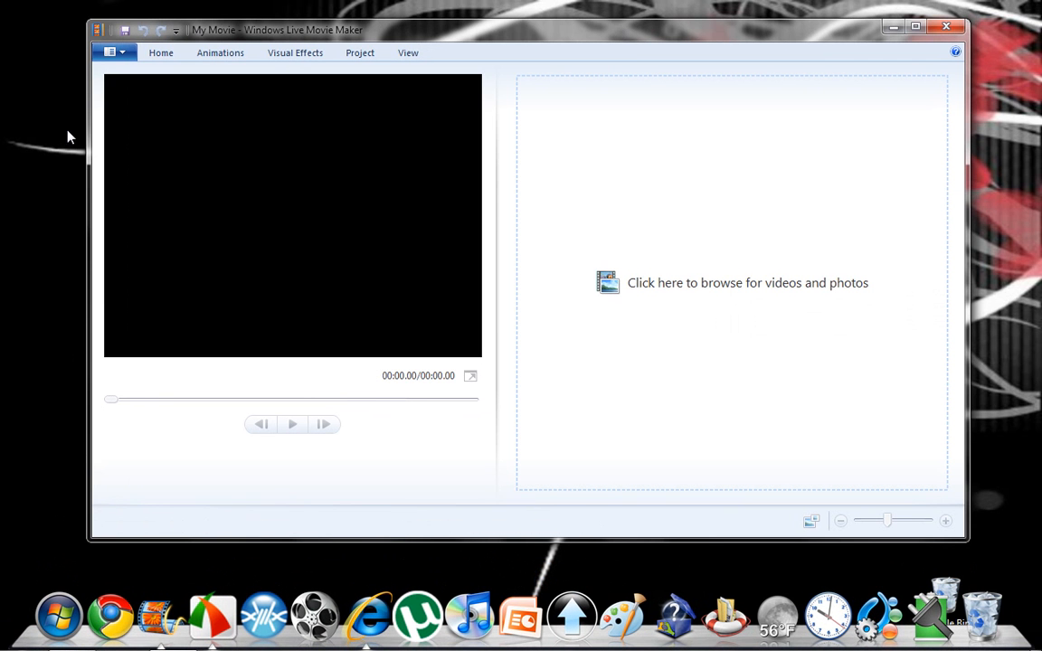
Show Movie Maker's Recent projects and right-click the Mycorona.wlmp entry
{"action": "left_click", "coordinate": [112, 51]}
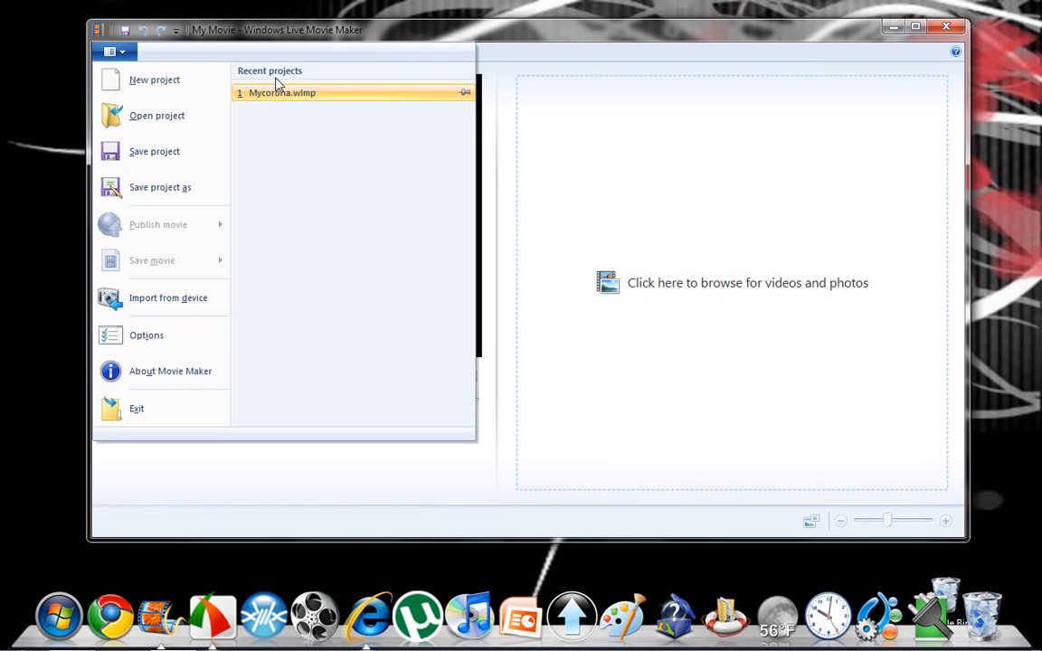
{"action": "right_click", "coordinate": [464, 92]}
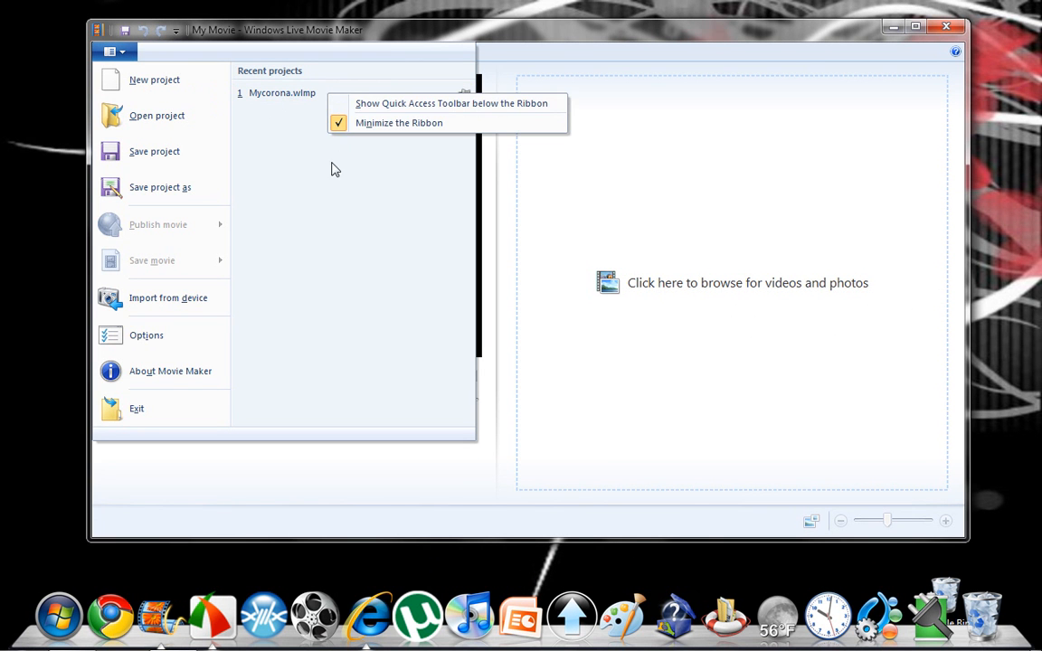
{"action": "mouse_move", "coordinate": [337, 200]}
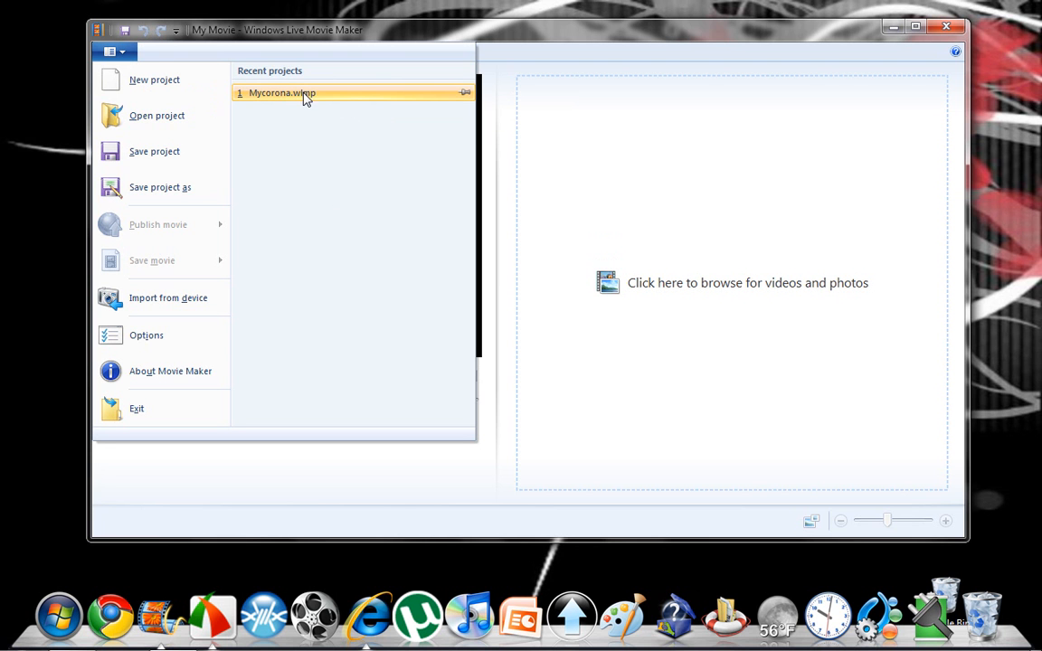
{"action": "mouse_move", "coordinate": [302, 230]}
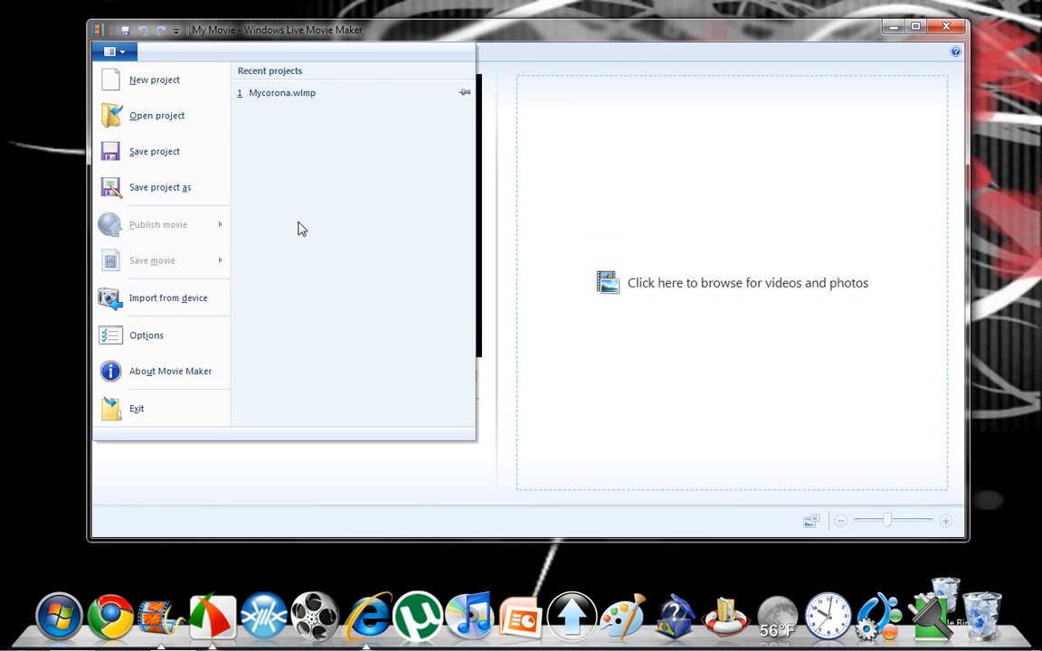
{"action": "mouse_move", "coordinate": [307, 113]}
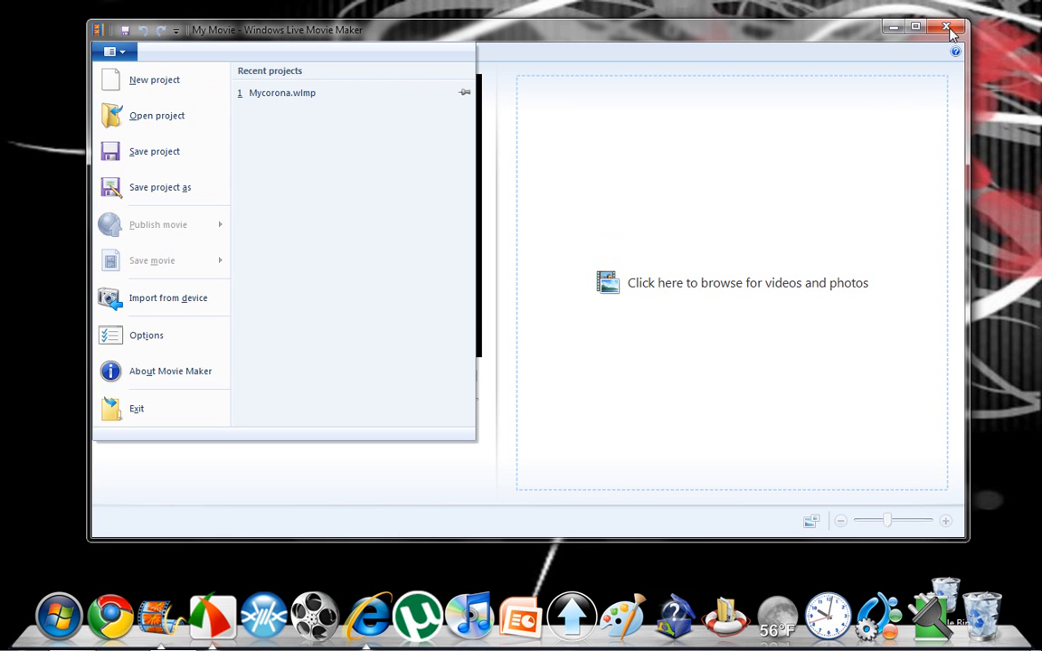
Close Movie Maker and start a Start-menu search to launch regedit
{"action": "left_click", "coordinate": [948, 27]}
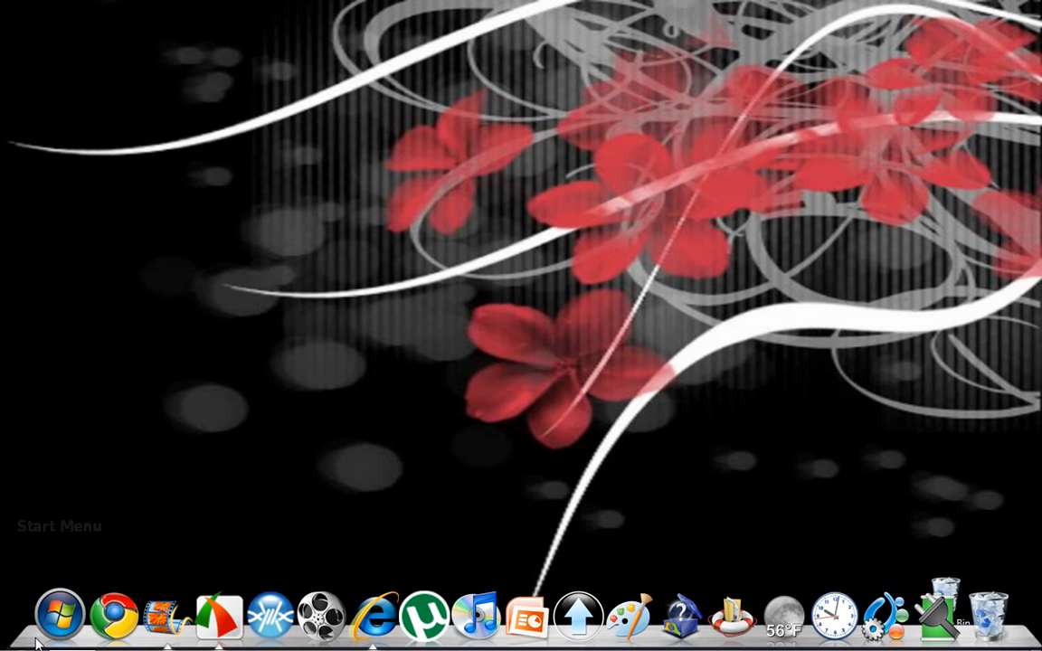
{"action": "left_click", "coordinate": [58, 615]}
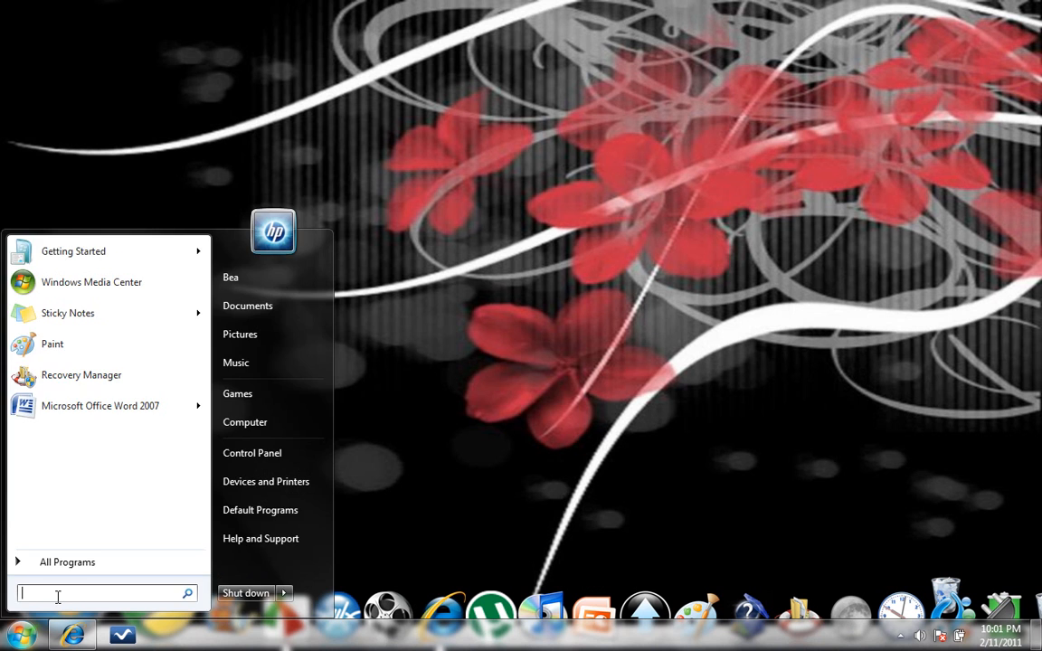
{"action": "left_click", "coordinate": [20, 635]}
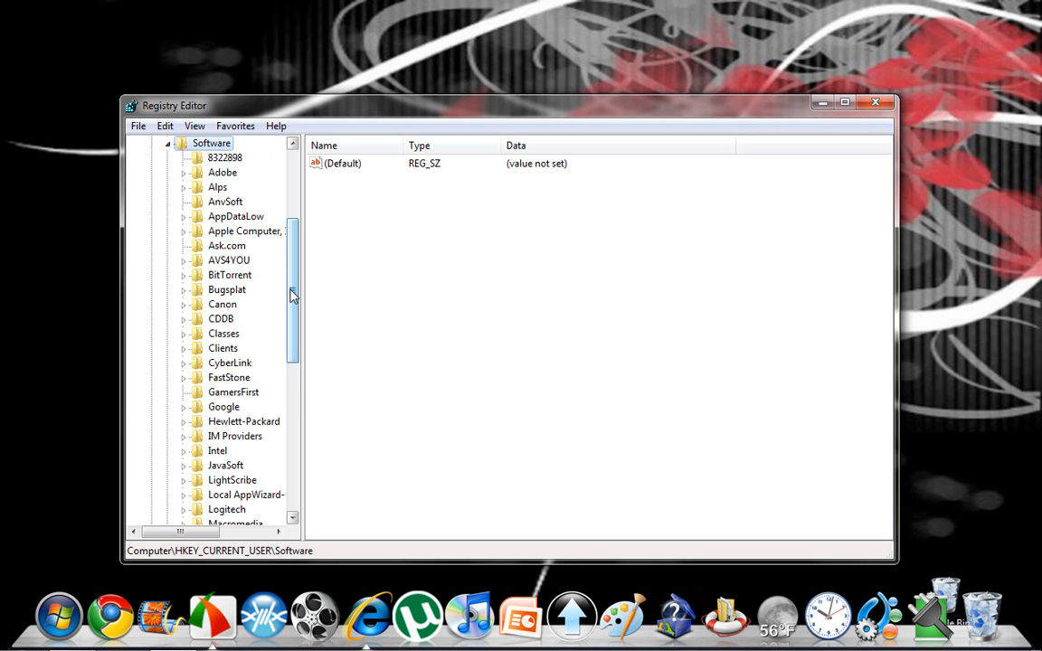
Expand Software\Microsoft\Windows Live\Movie Maker and select its Recent subkey
{"action": "scroll", "scroll_direction": "down", "scroll_amount": 3}
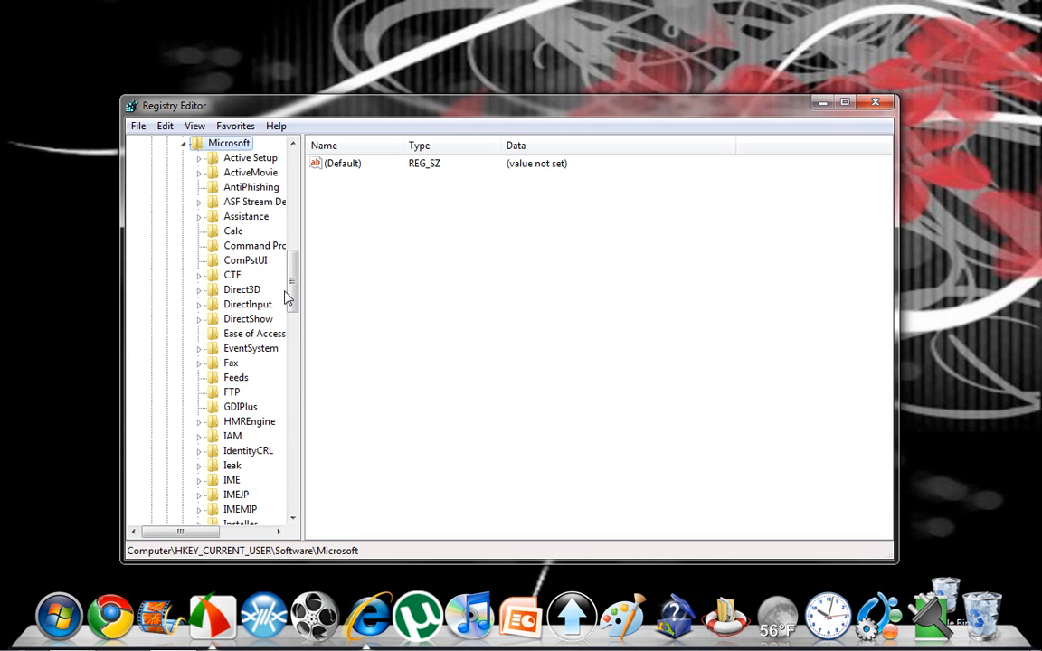
{"action": "scroll", "scroll_direction": "down", "scroll_amount": 3}
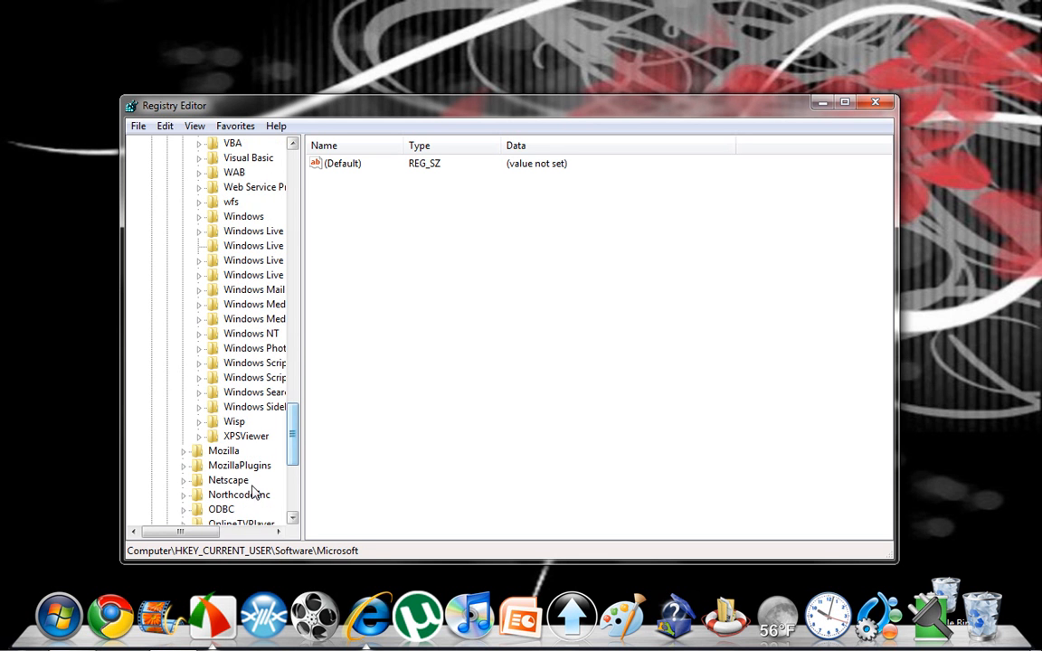
{"action": "left_click", "coordinate": [241, 509]}
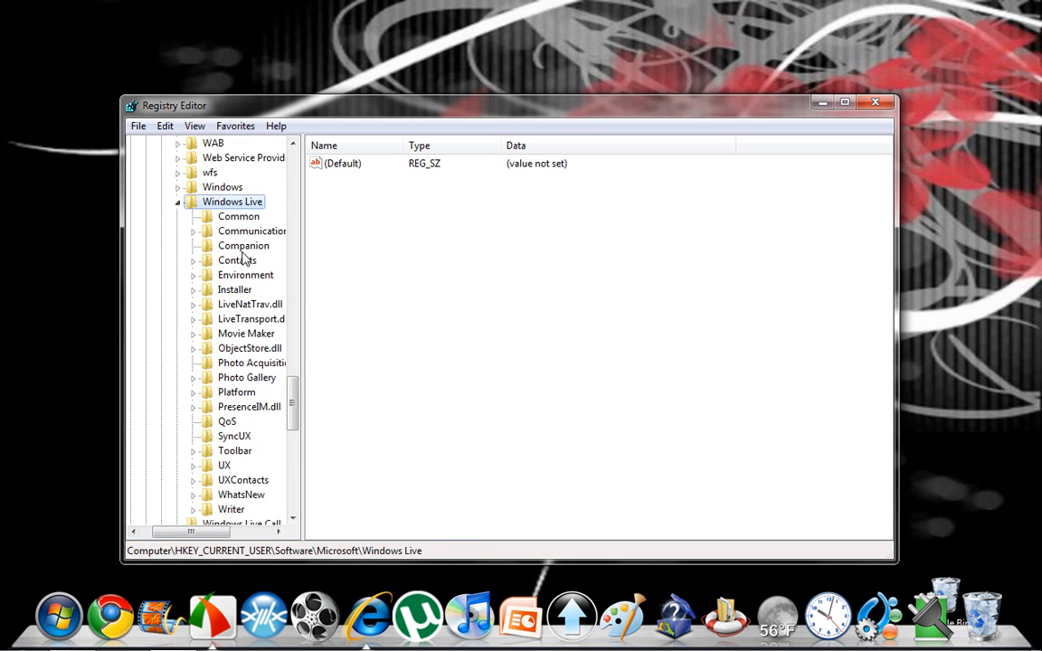
{"action": "left_click", "coordinate": [246, 333]}
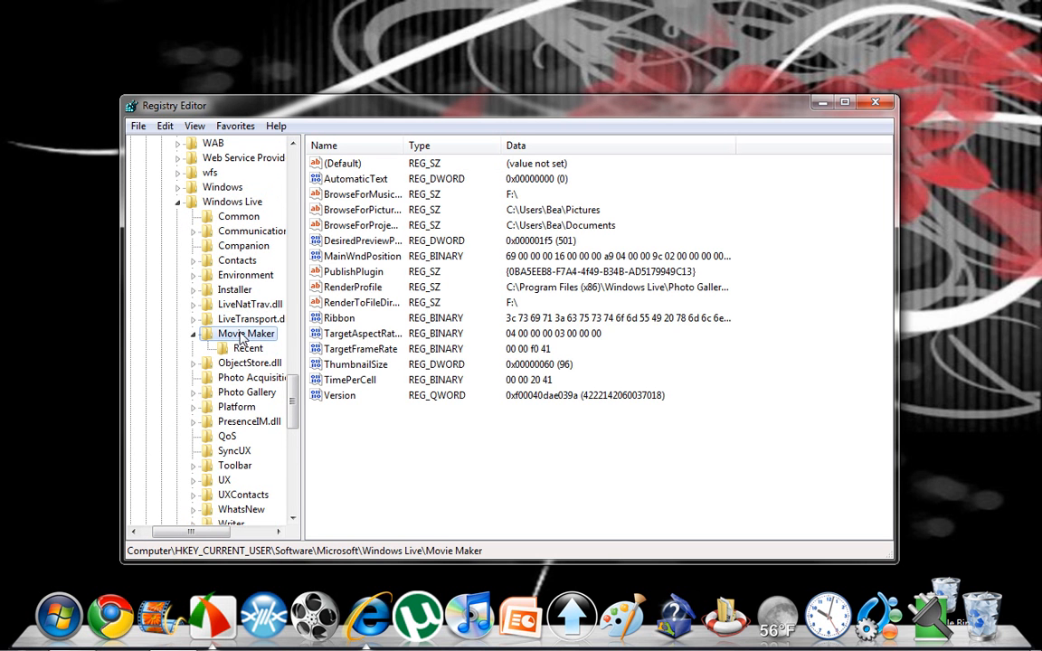
{"action": "left_click", "coordinate": [247, 348]}
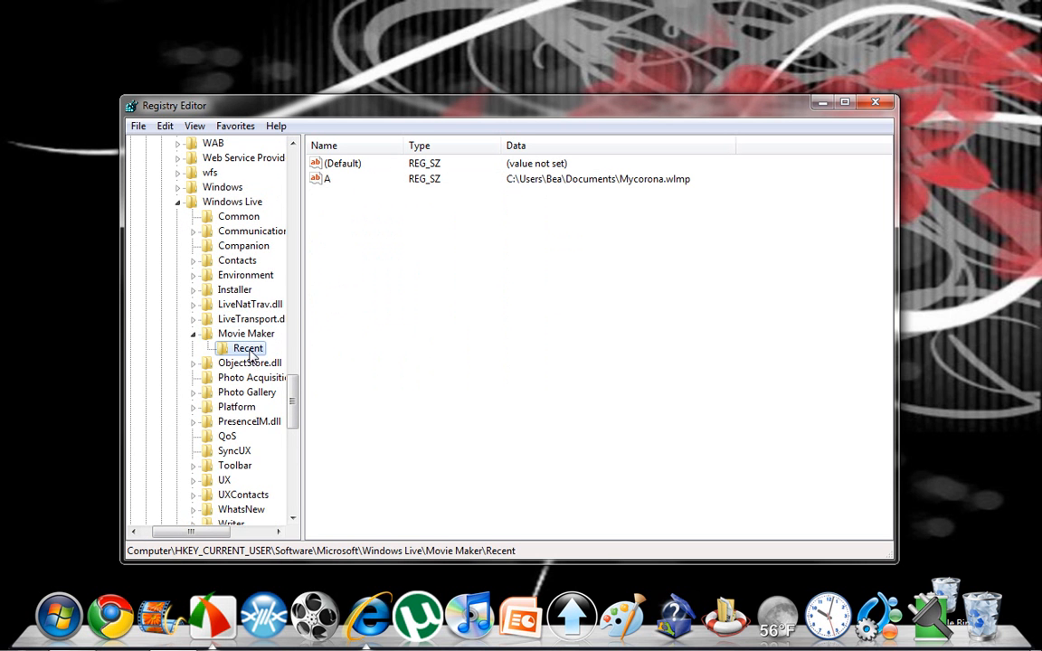
{"action": "mouse_move", "coordinate": [623, 193]}
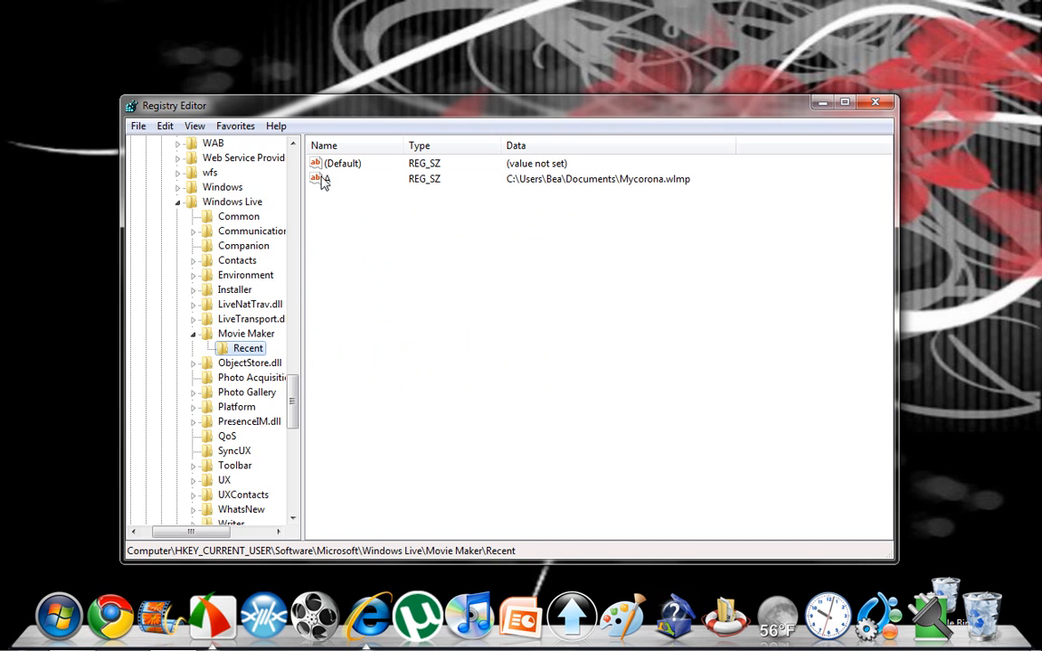
Delete value A holding the Mycorona.wlmp path, confirm, and close Registry Editor
{"action": "key", "text": "Delete"}
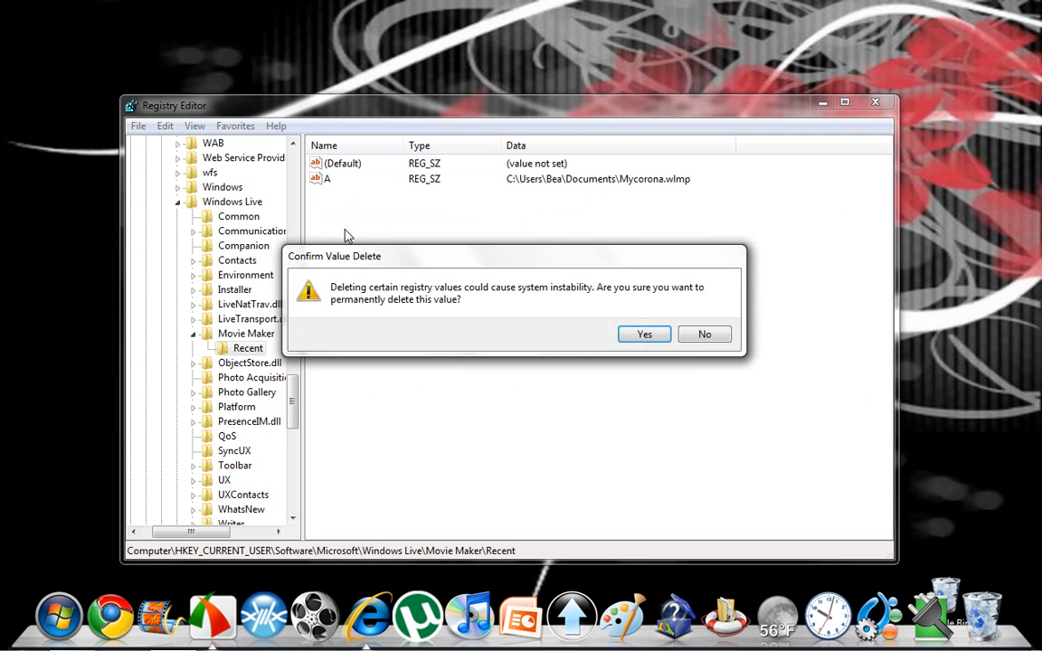
{"action": "left_click", "coordinate": [644, 333]}
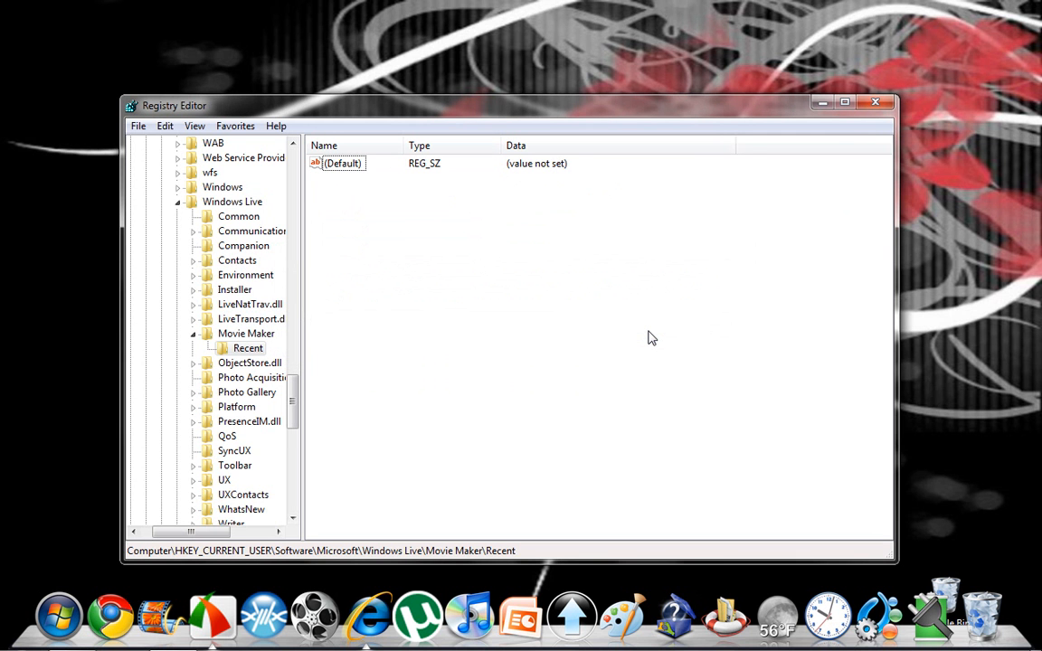
{"action": "mouse_move", "coordinate": [862, 126]}
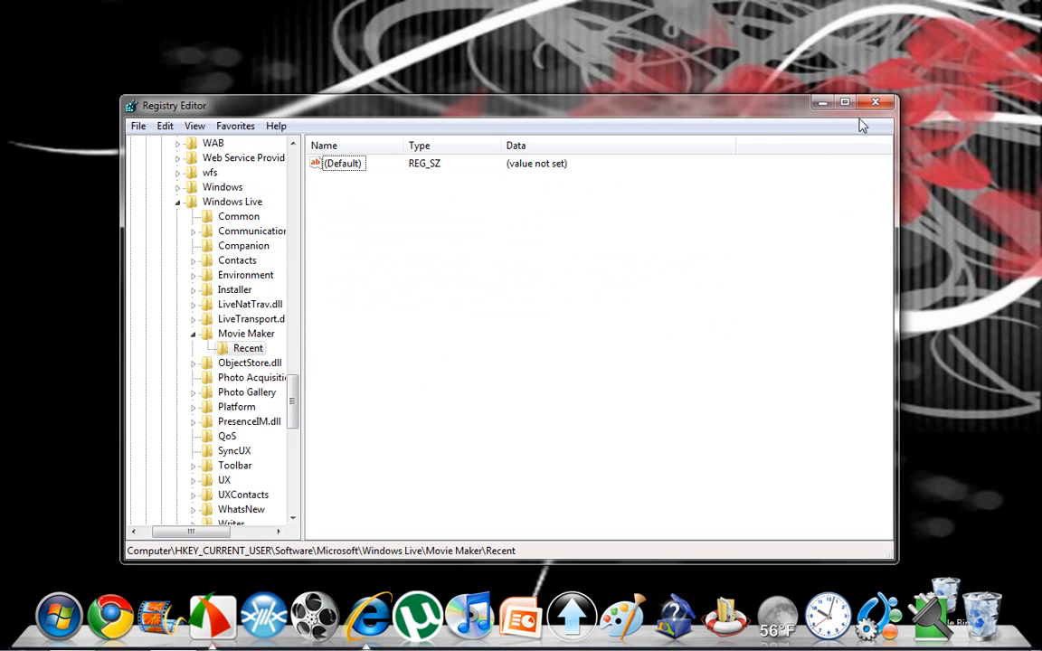
{"action": "left_click", "coordinate": [875, 102]}
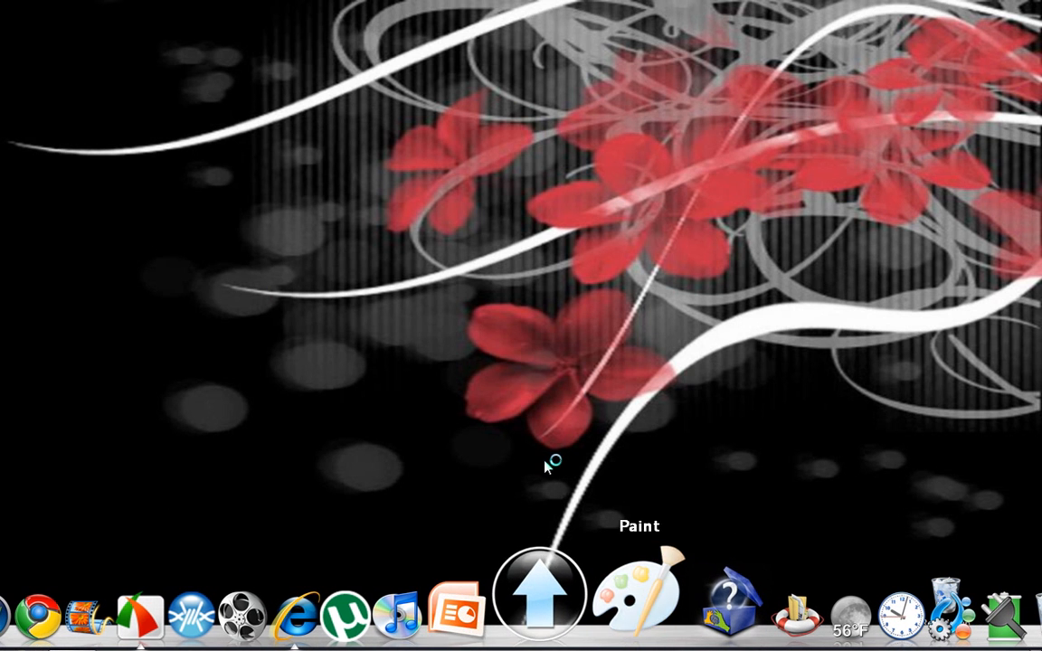
Launch Paint, view its Recent pictures list showing Mycorona, then close Paint
{"action": "left_click", "coordinate": [639, 597]}
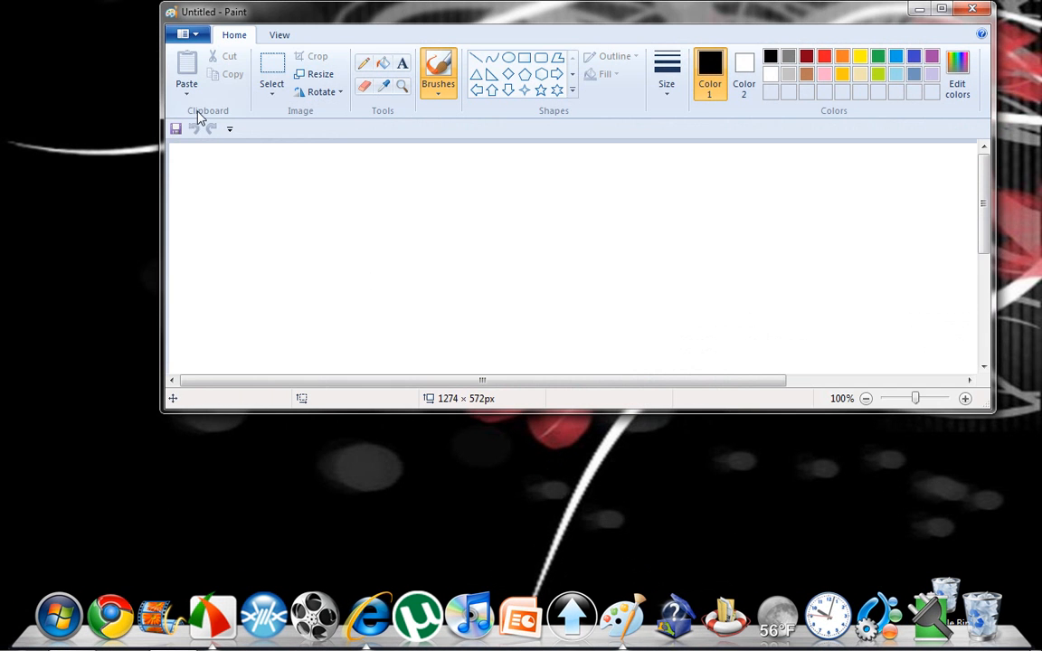
{"action": "left_click", "coordinate": [187, 34]}
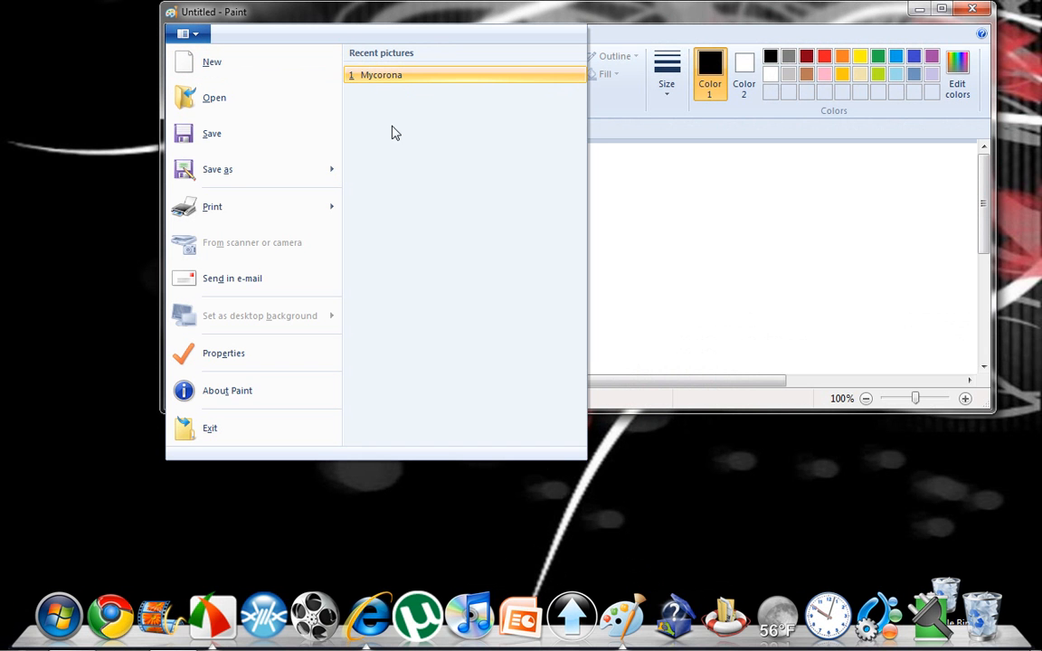
{"action": "right_click", "coordinate": [380, 75]}
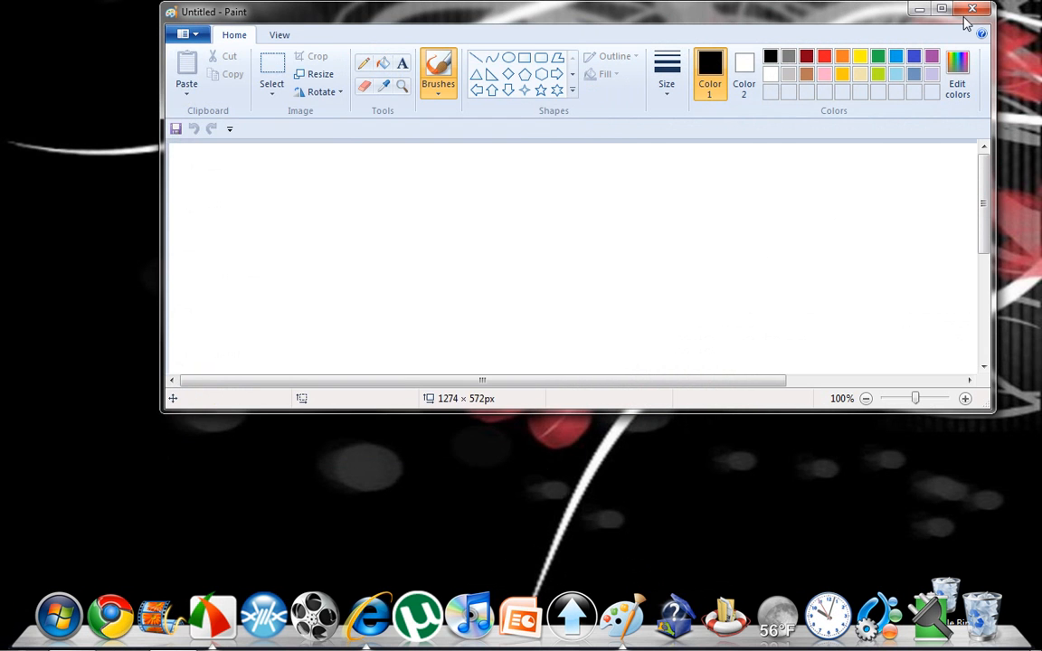
{"action": "left_click", "coordinate": [974, 9]}
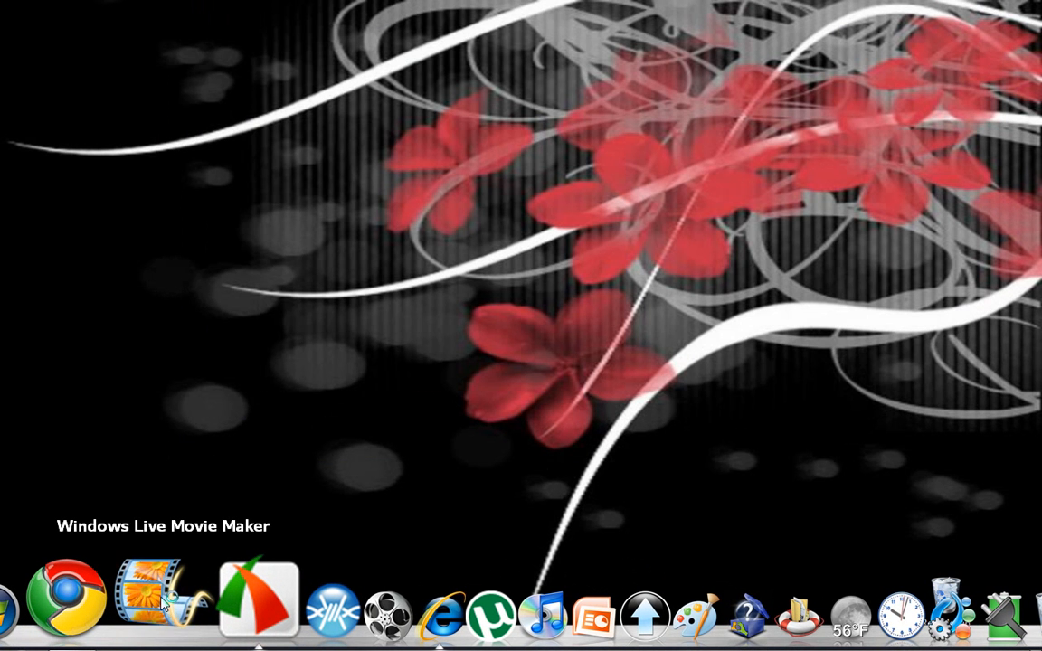
Relaunch Movie Maker and confirm the Recent projects list is now empty
{"action": "left_click", "coordinate": [153, 601]}
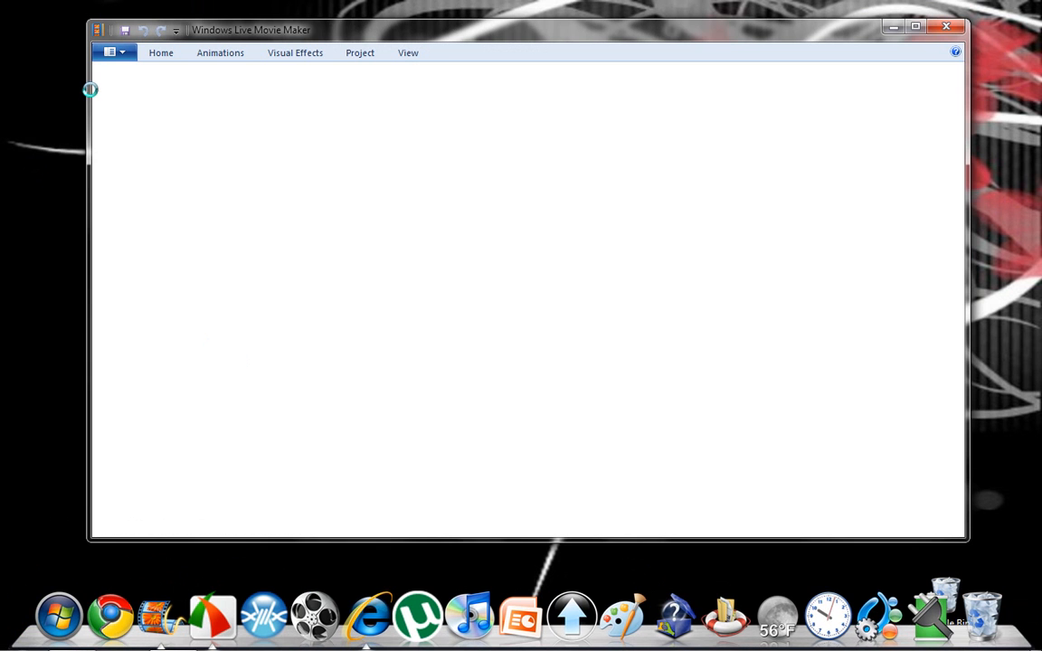
{"action": "left_click", "coordinate": [111, 51]}
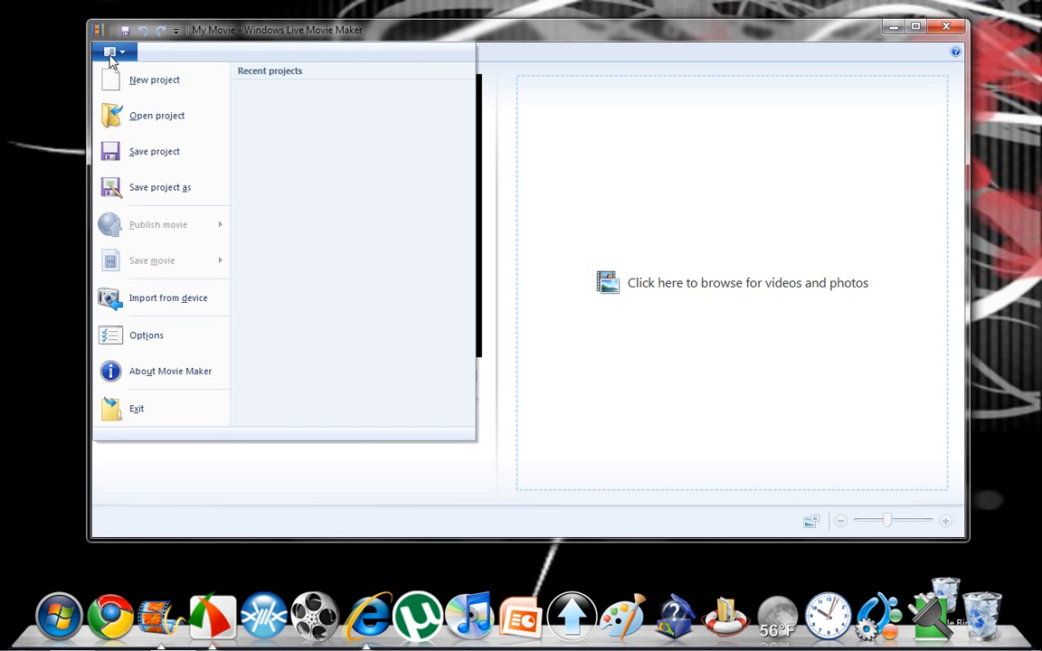
{"action": "mouse_move", "coordinate": [335, 170]}
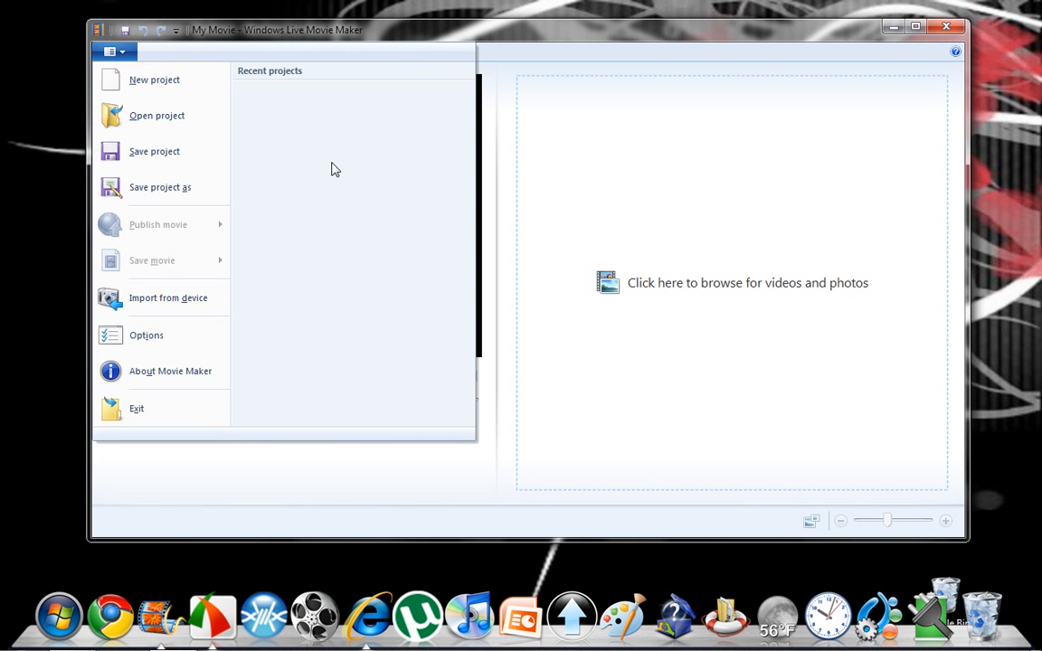